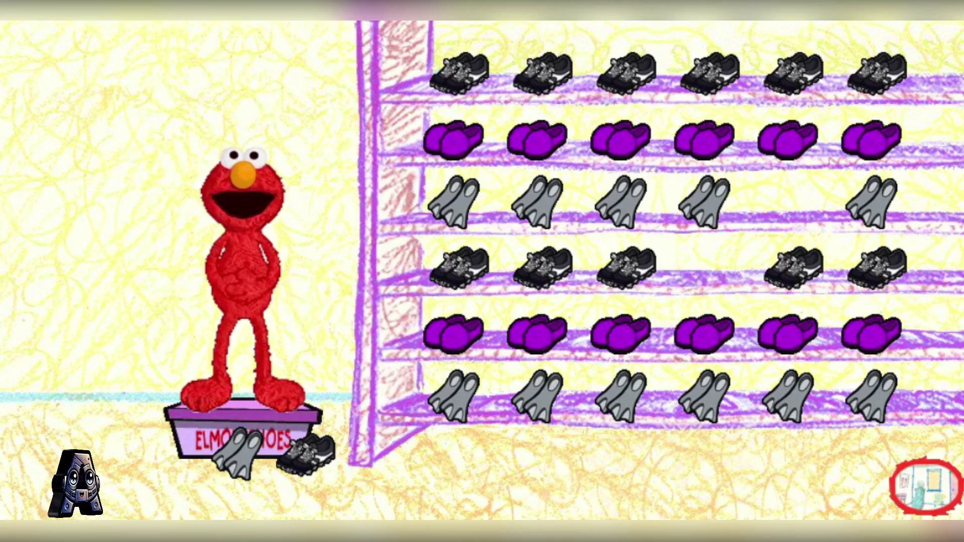
# Place the loose flippers in the third-shelf gap and the last sneaker in the fourth-shelf gap
pyautogui.click(456, 137)
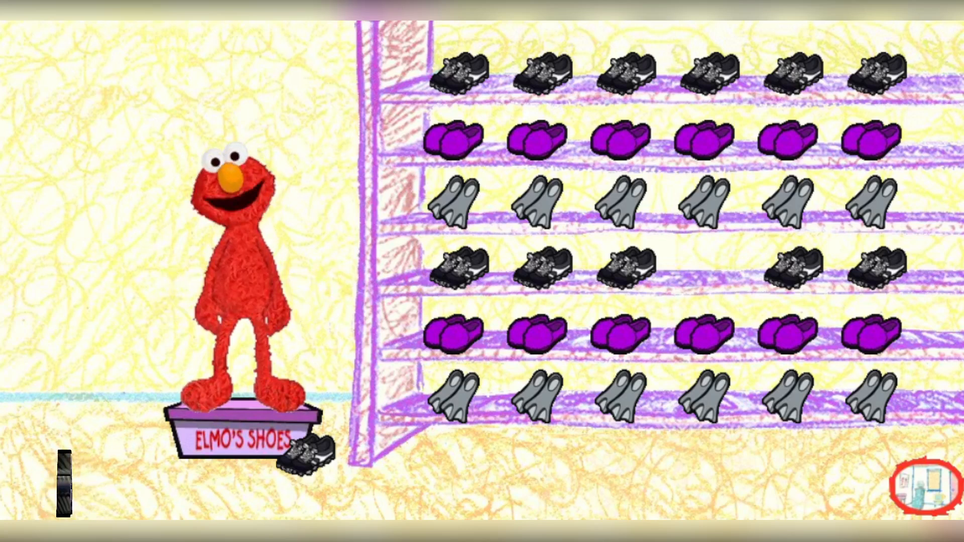
pyautogui.click(609, 400)
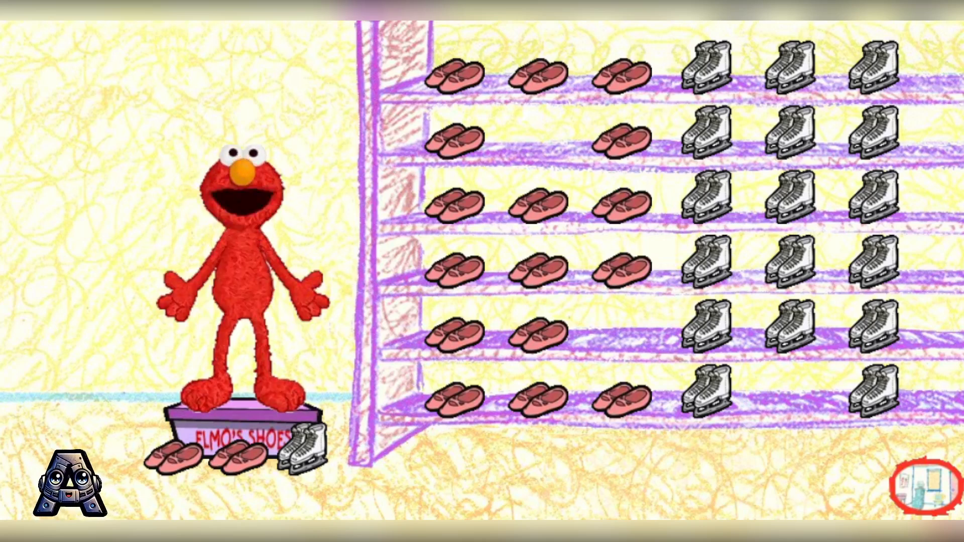
# Place a ballet-slipper pair into the second-shelf slipper gap, leaving one slipper and one skate loose
pyautogui.click(539, 133)
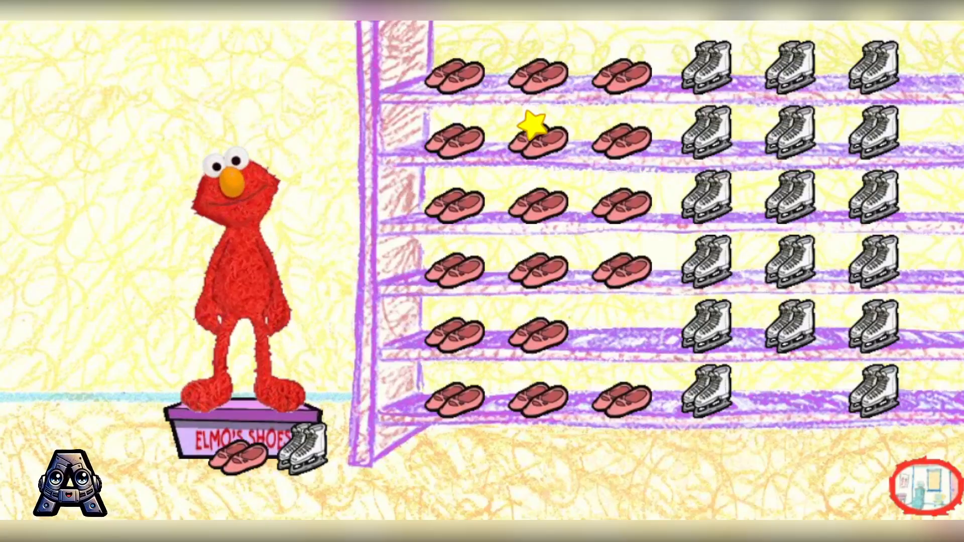